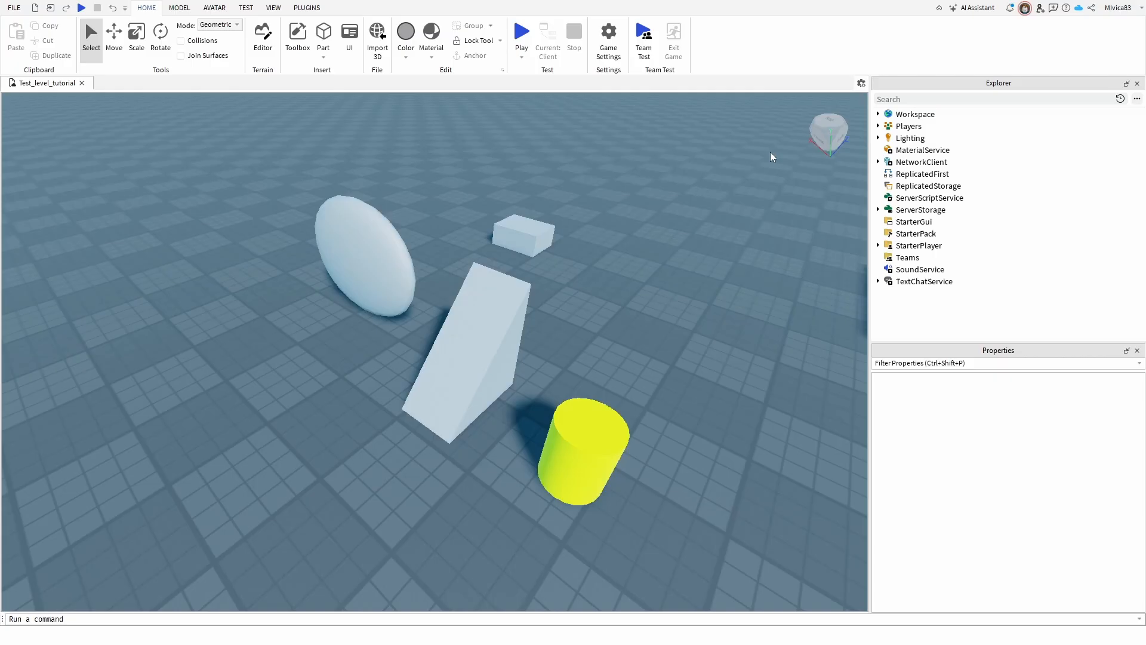
mouse_move(419, 247)
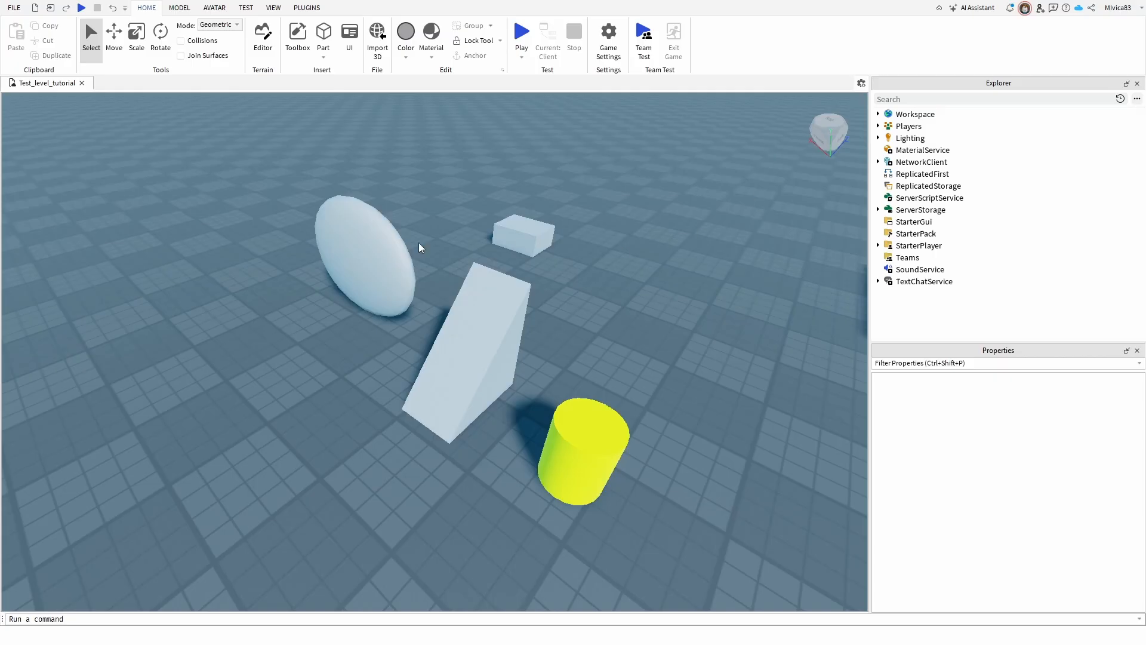
mouse_move(222, 201)
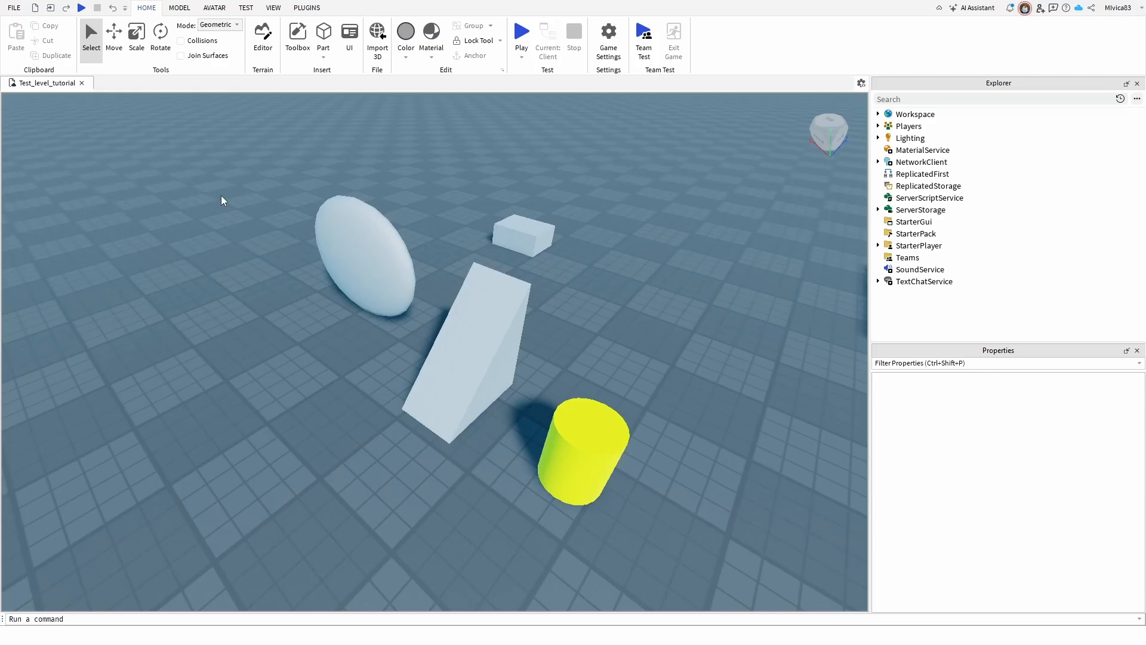
mouse_move(243, 172)
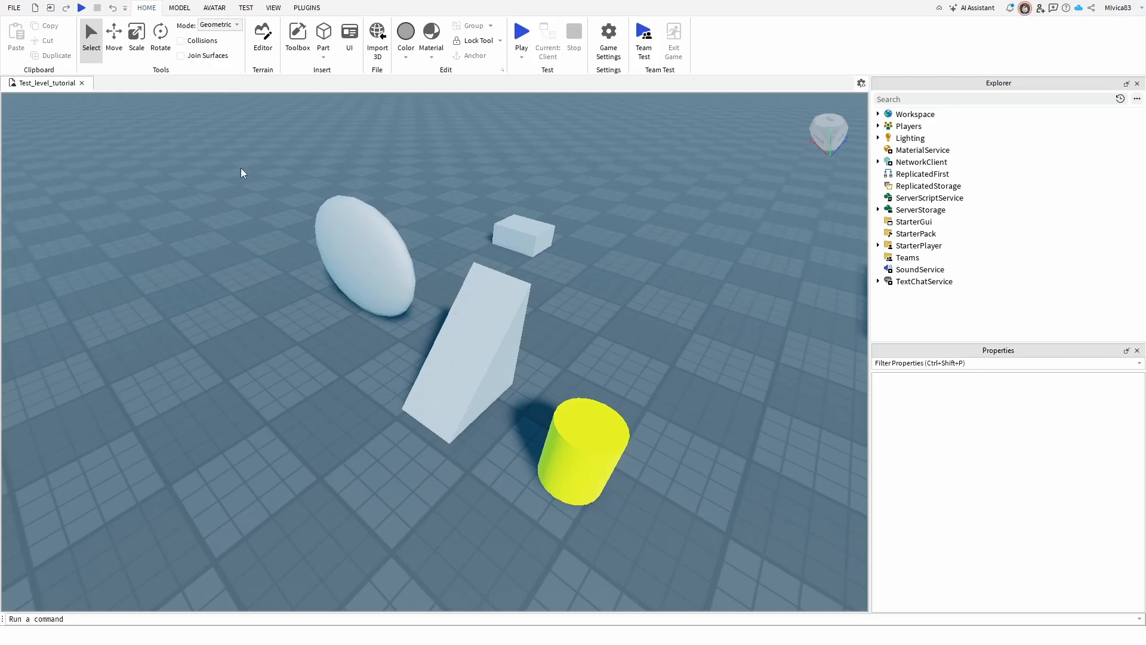
mouse_move(242, 144)
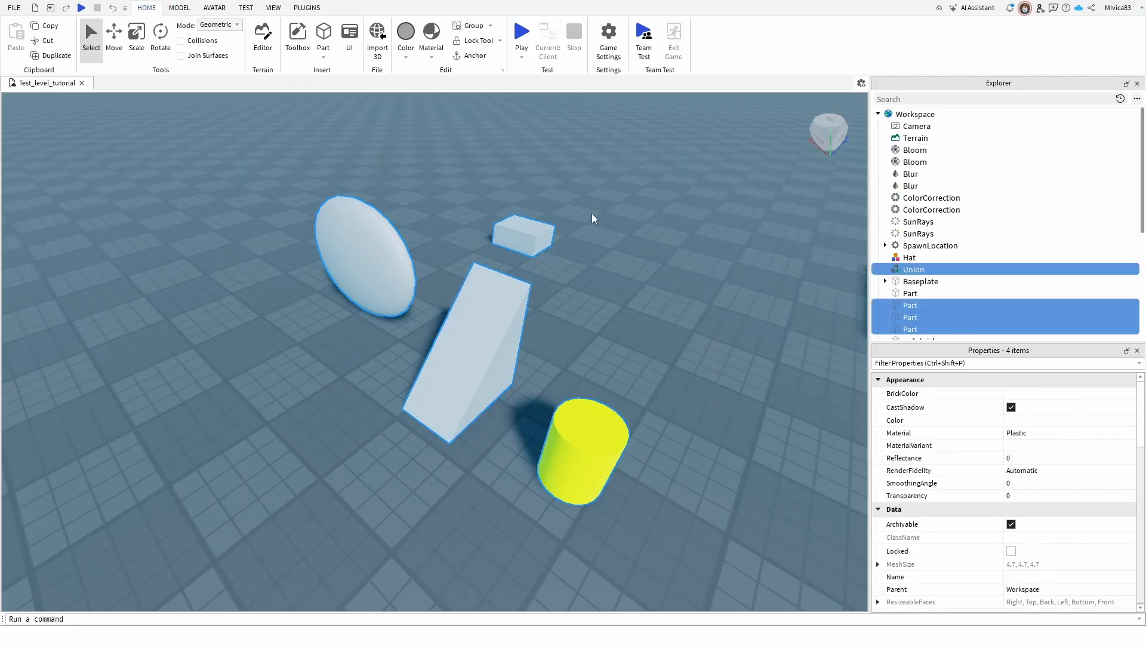
mouse_move(938, 125)
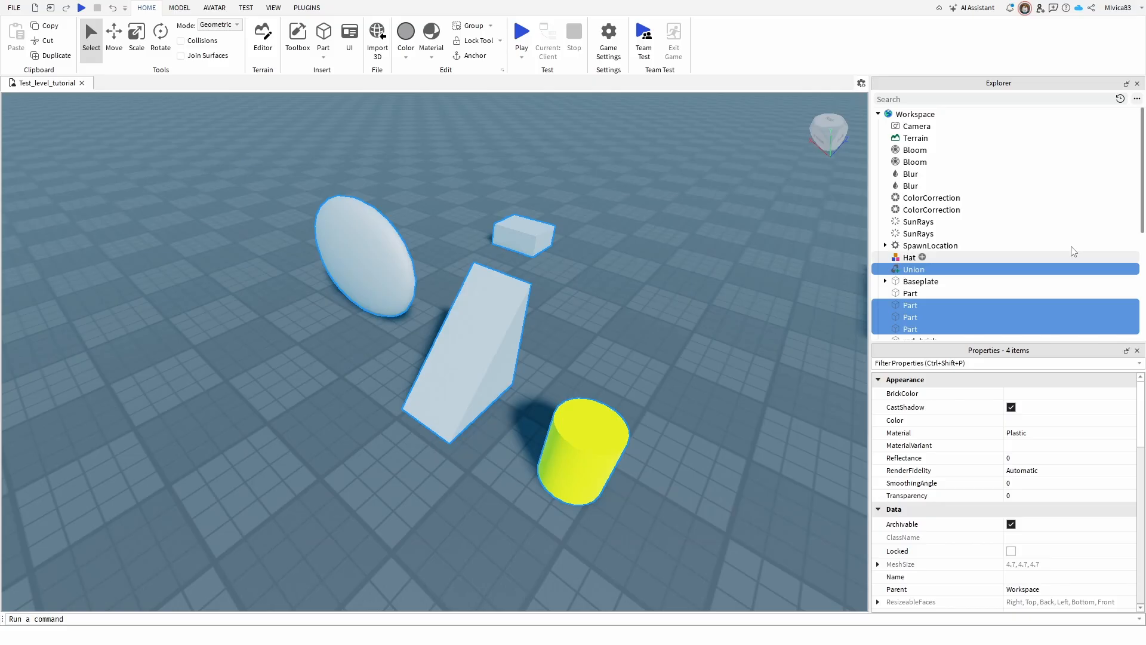
mouse_move(916, 139)
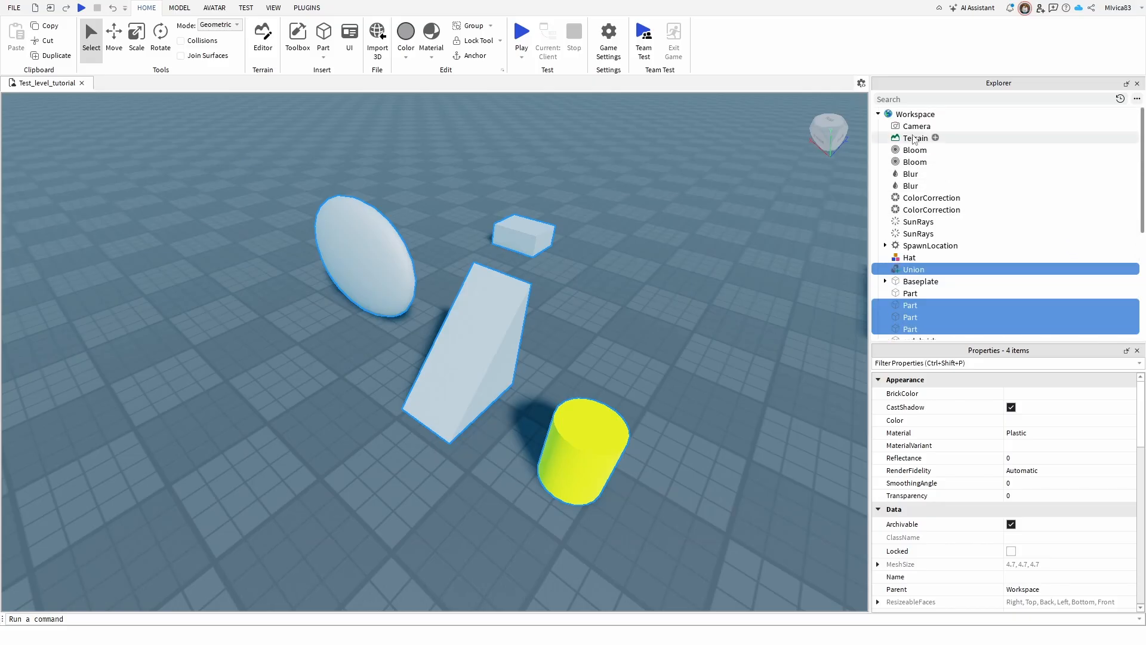
mouse_move(1008, 233)
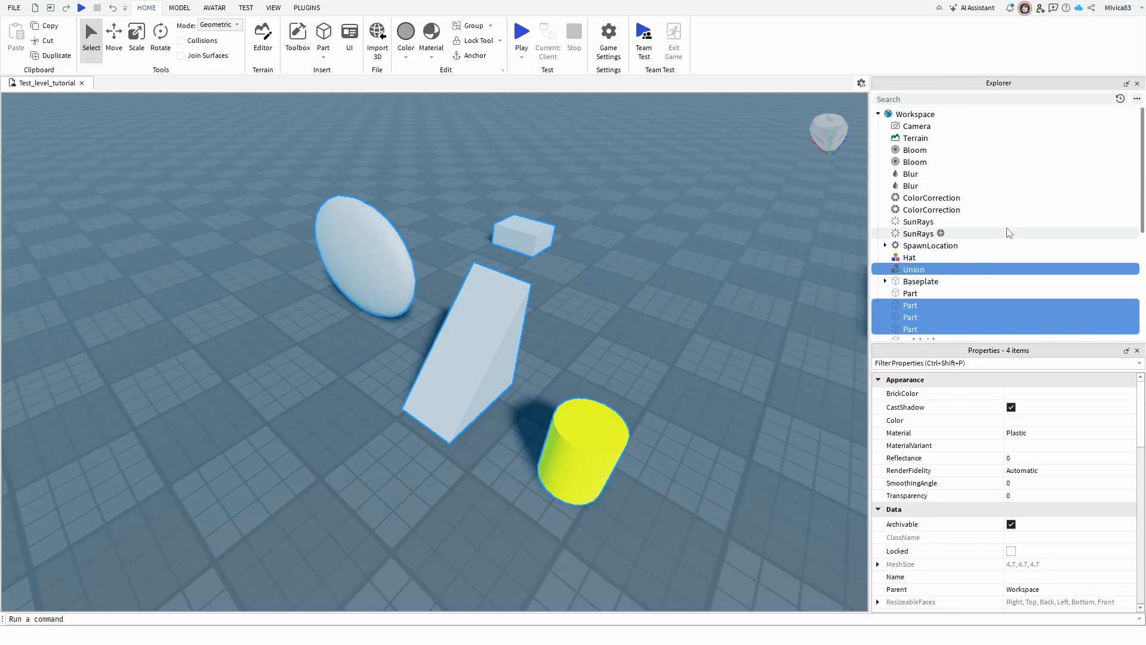
Scroll the Explorer to show Workspace's children and clear the drag-box selection.
scroll("down", 3)
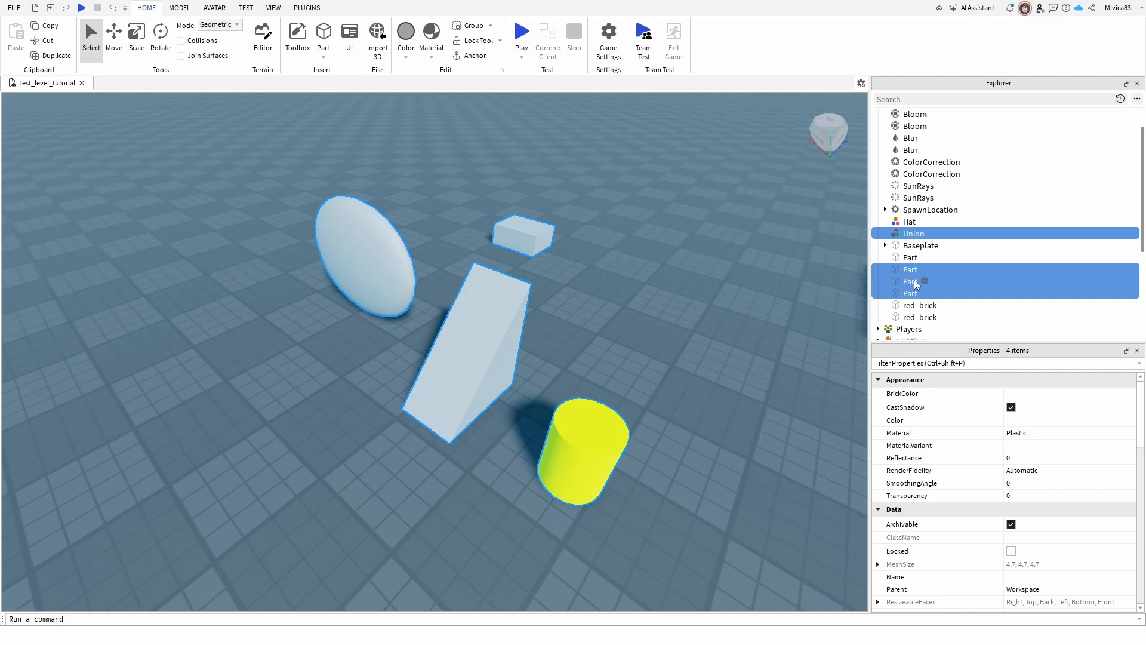
left_click(627, 229)
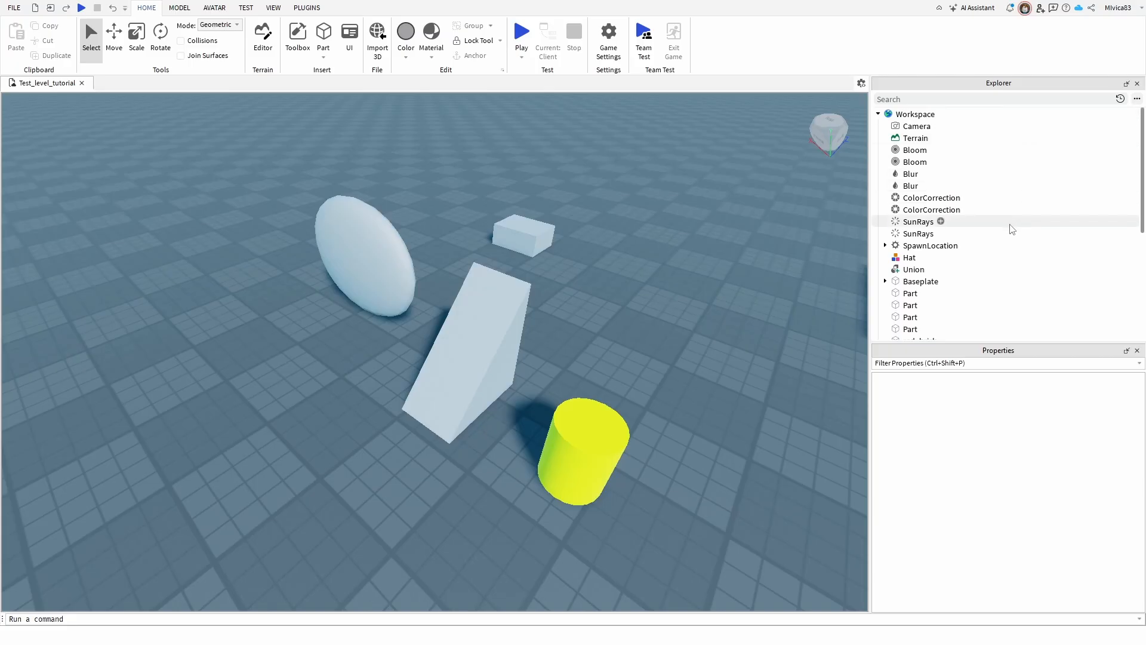
Shift-select the first through fourth Parts, shift them right, then deselect.
left_click(911, 257)
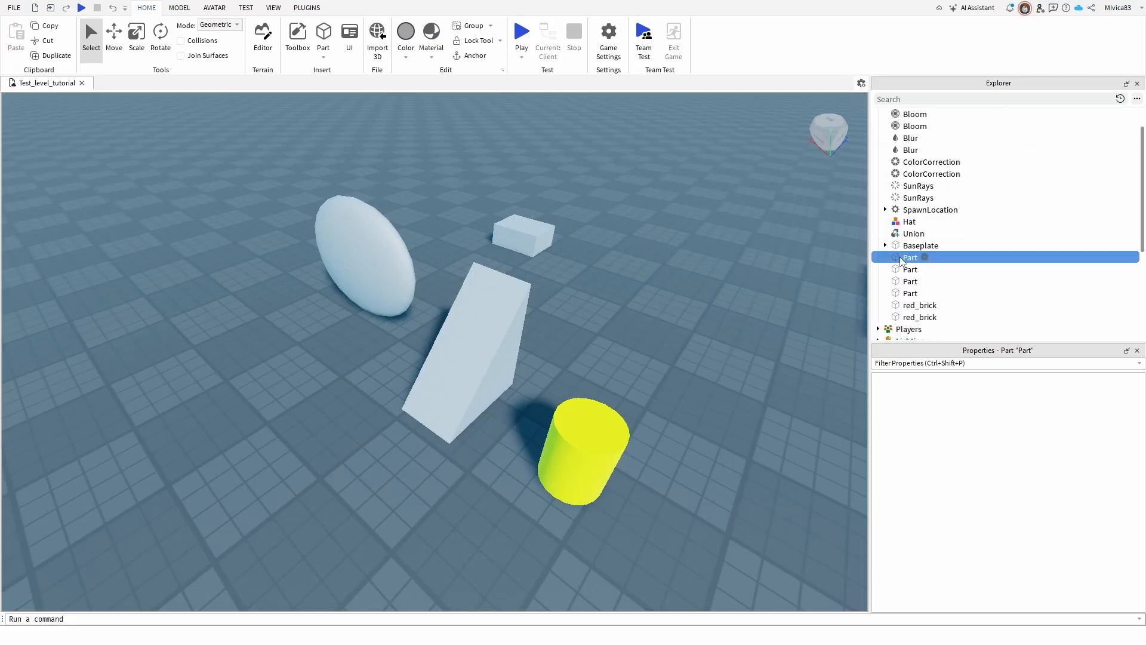
left_click(911, 257)
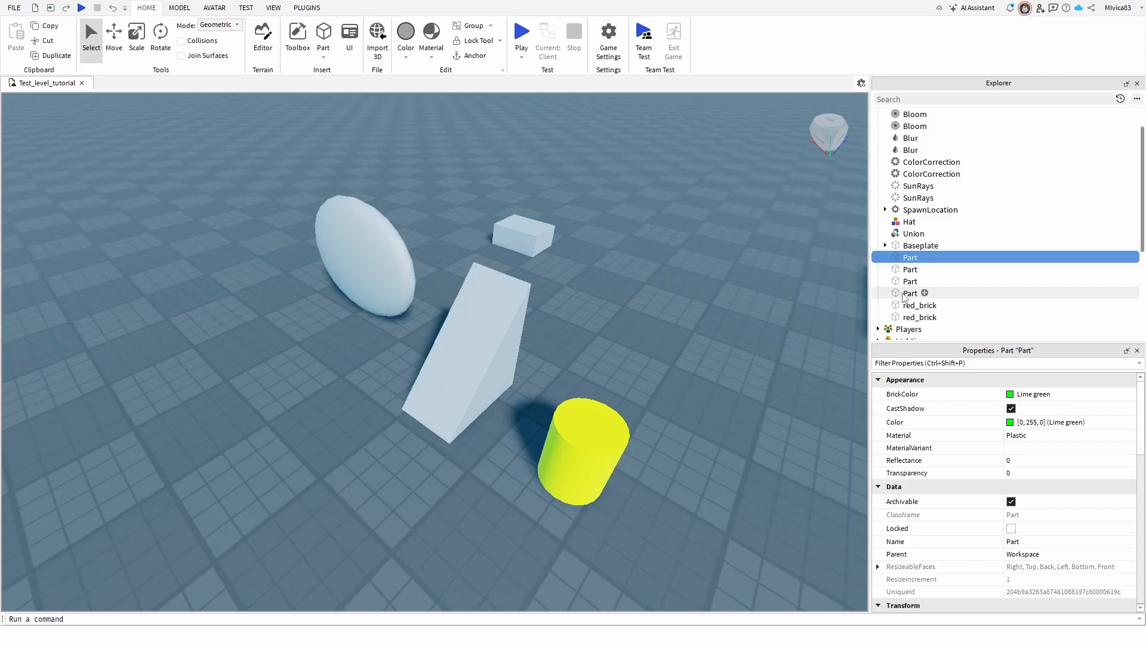
left_click(911, 293)
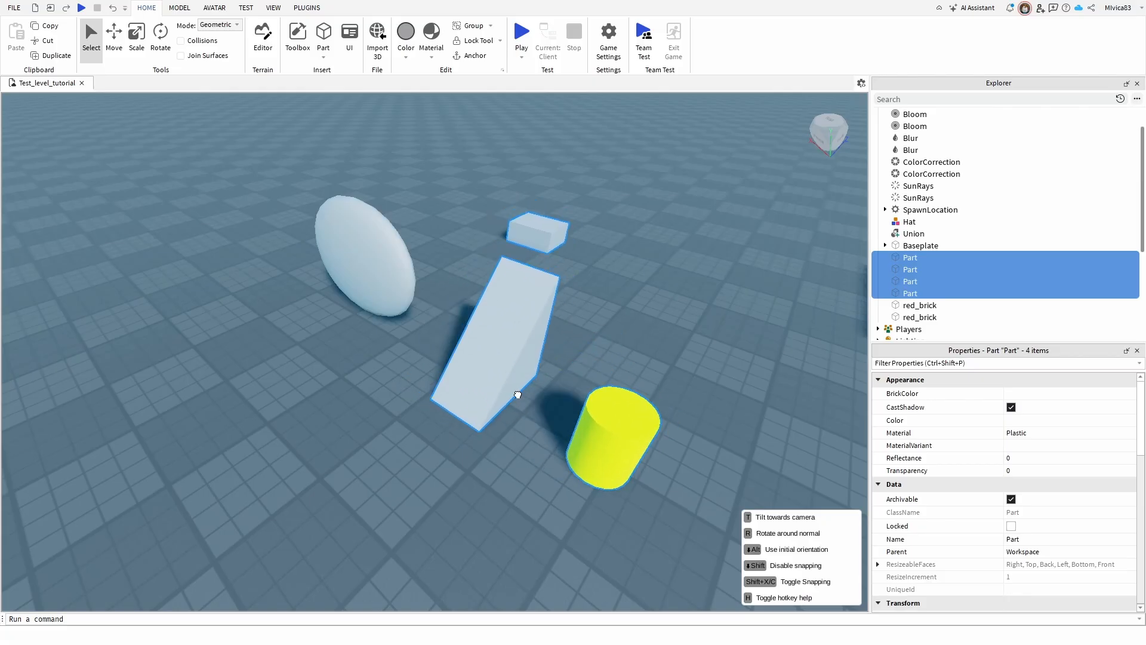
left_click(689, 262)
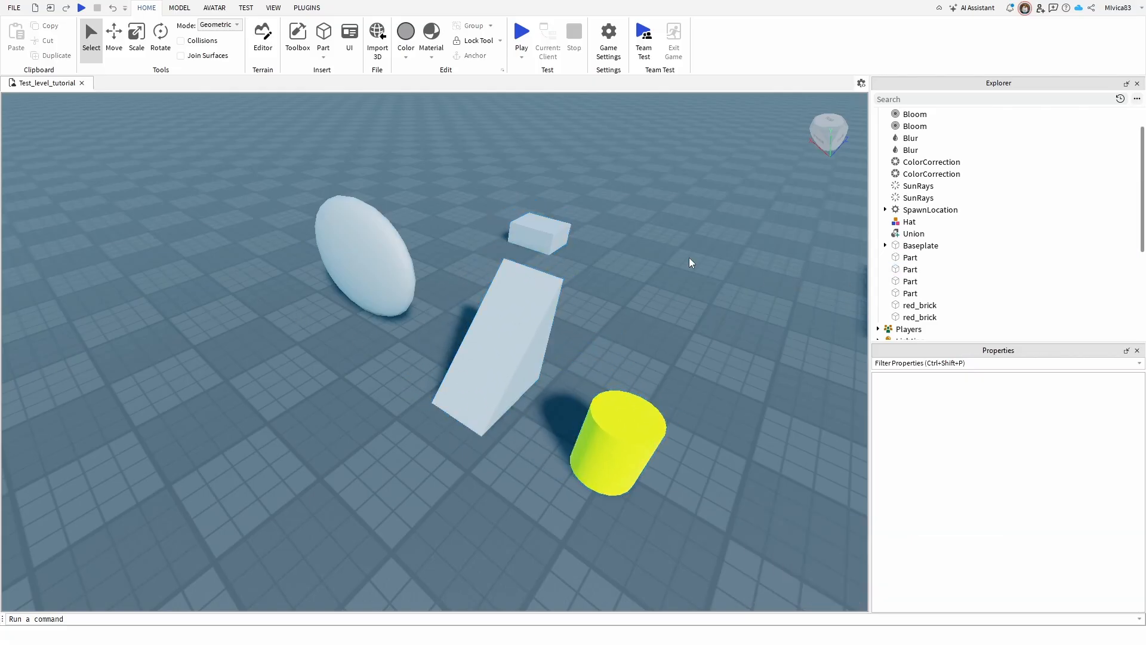
mouse_move(809, 237)
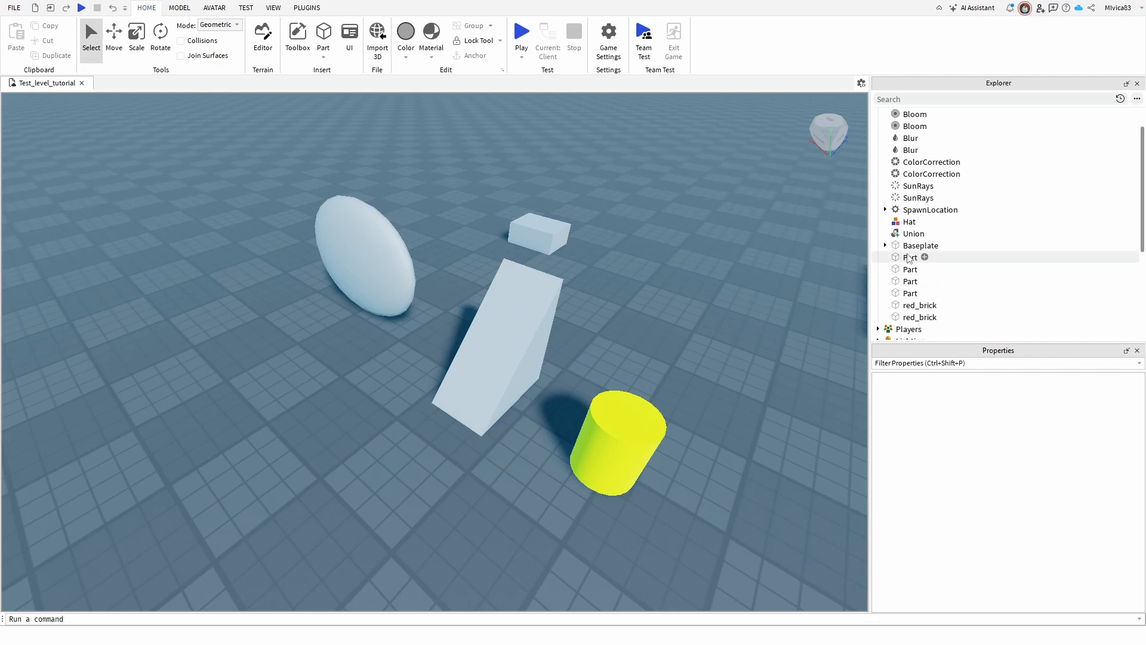
Ctrl-click to select only the first and fourth Parts under Baseplate.
left_click(911, 257)
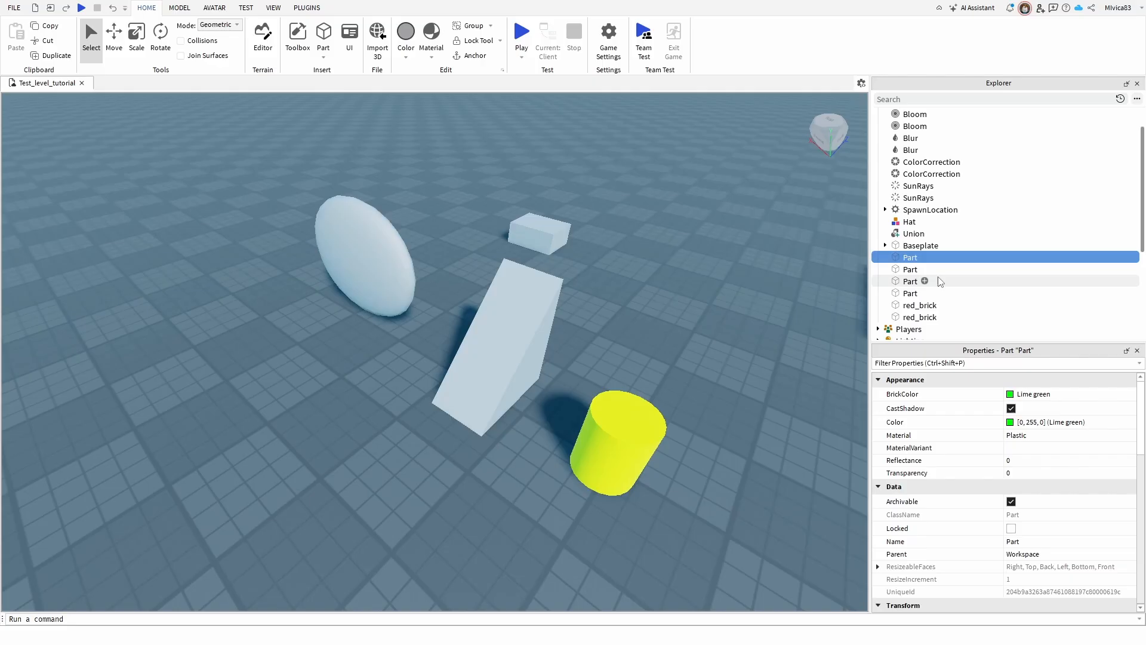
mouse_move(842, 260)
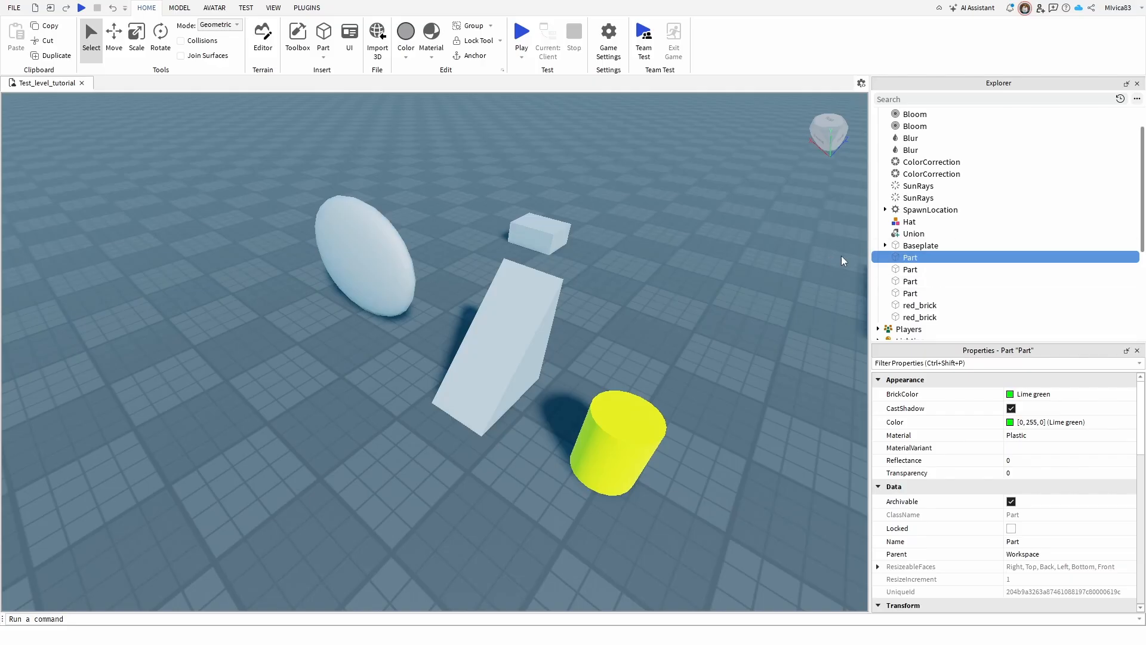
mouse_move(915, 269)
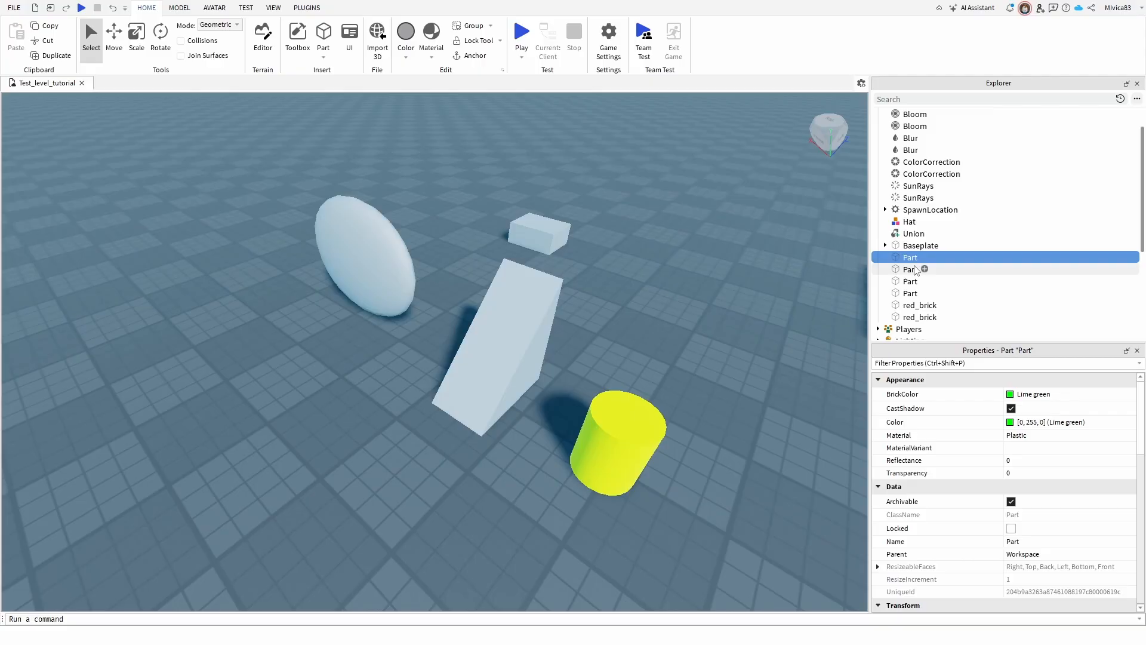
left_click(911, 294)
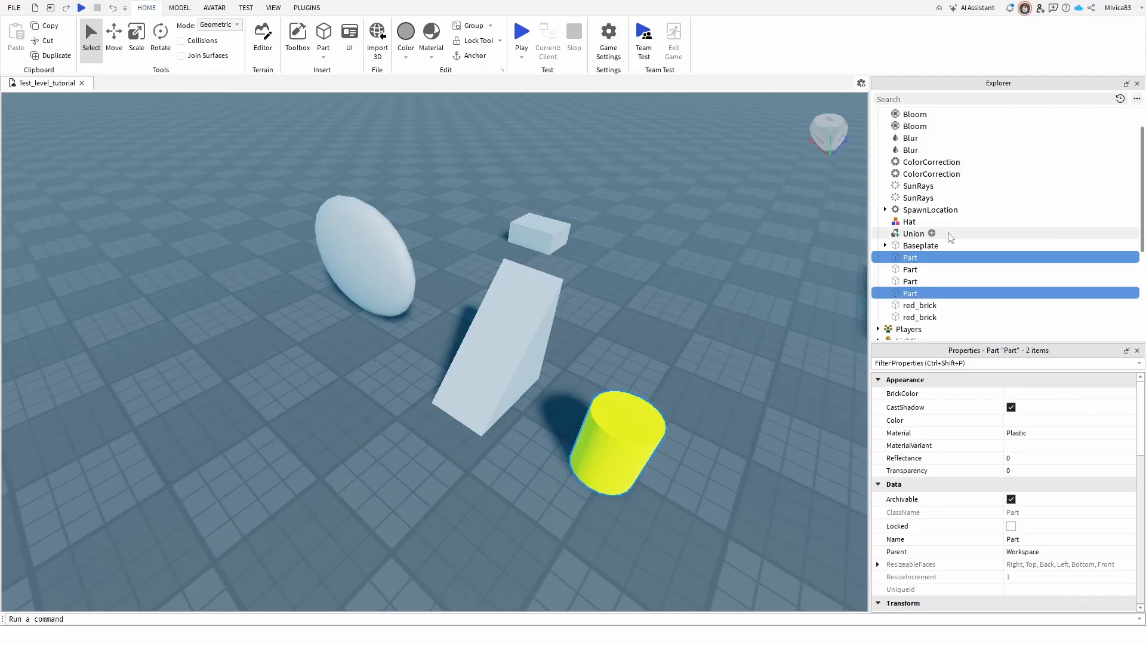
left_click(913, 233)
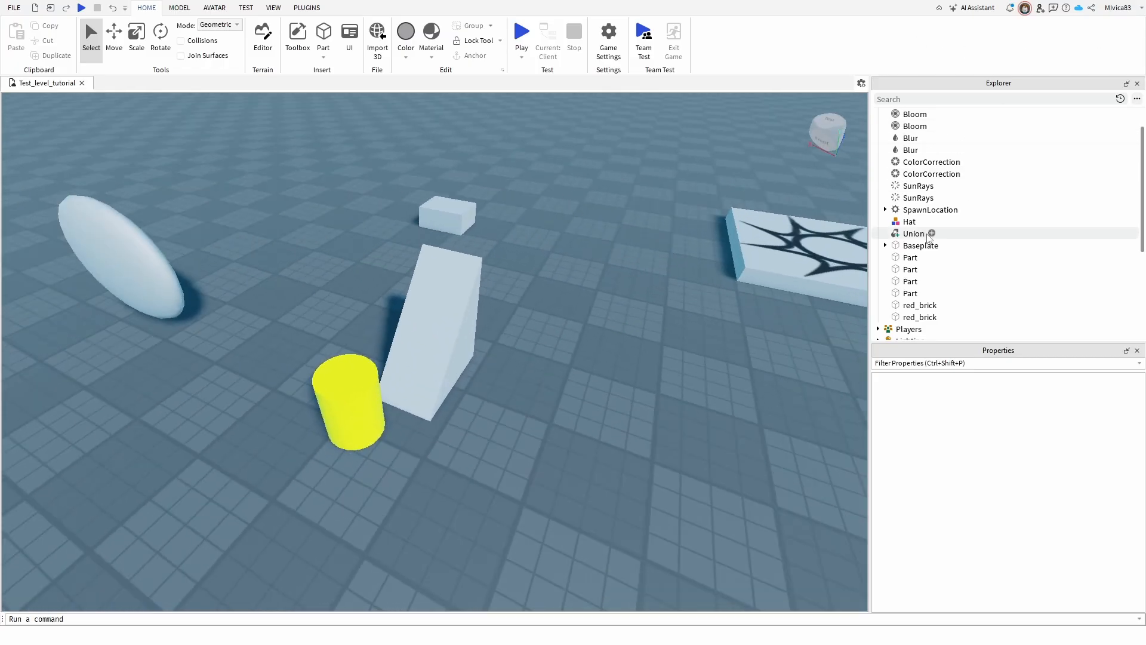
mouse_move(919, 245)
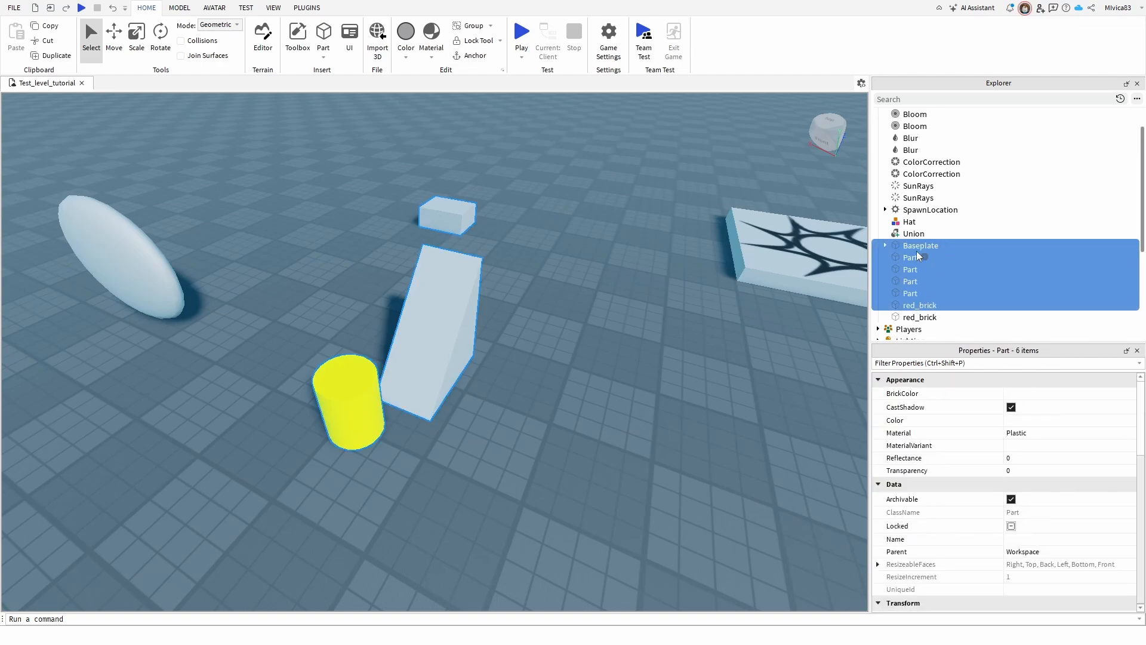
Select Baseplate, then Ctrl-add the small block and yellow cylinder Parts.
left_click(910, 268)
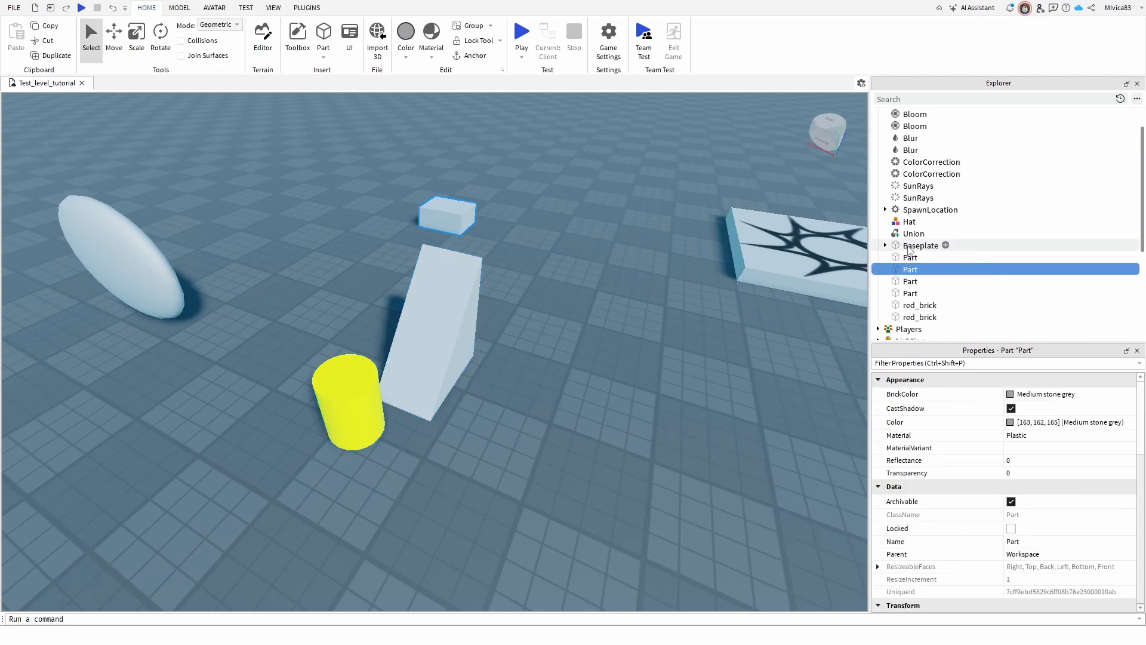
left_click(920, 245)
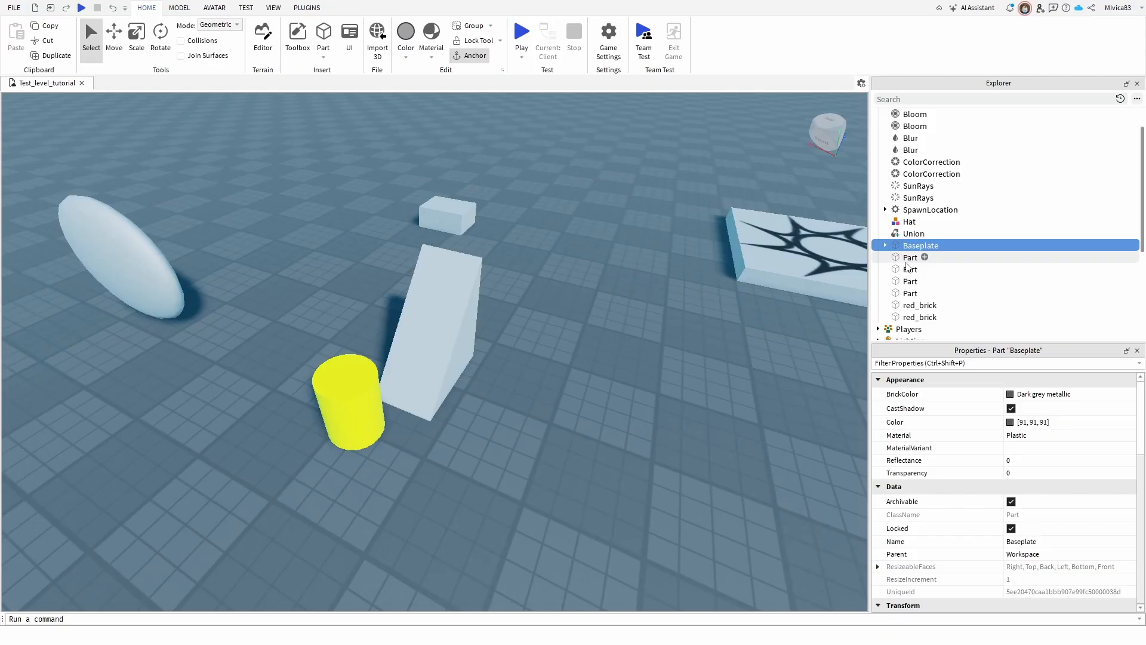
left_click(910, 293)
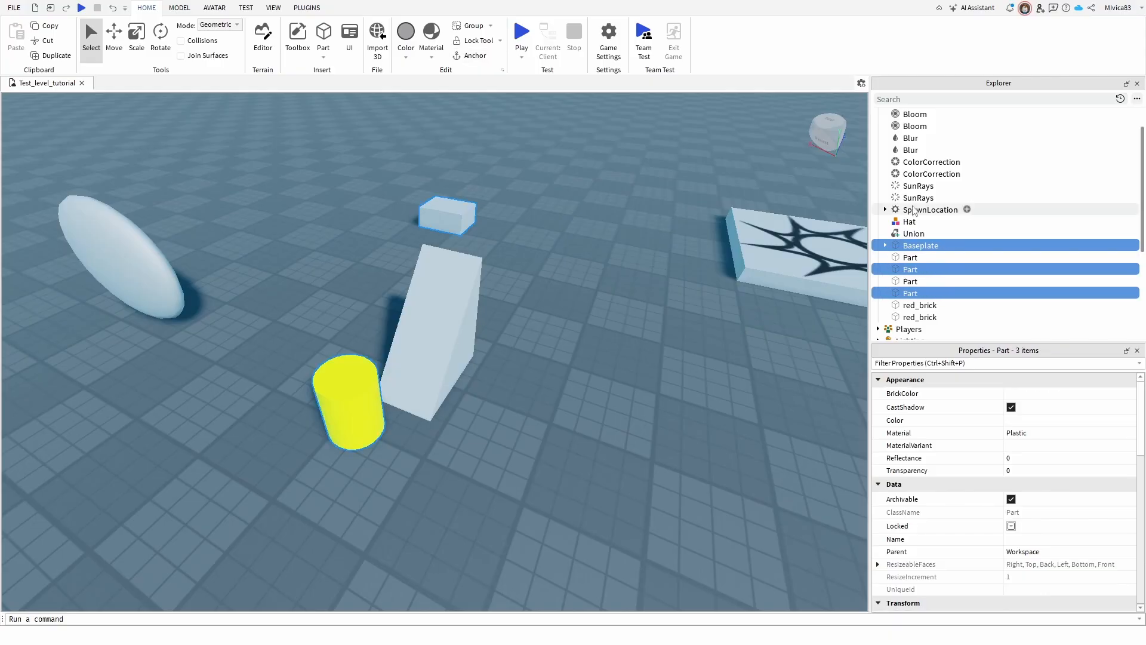
left_click(932, 209)
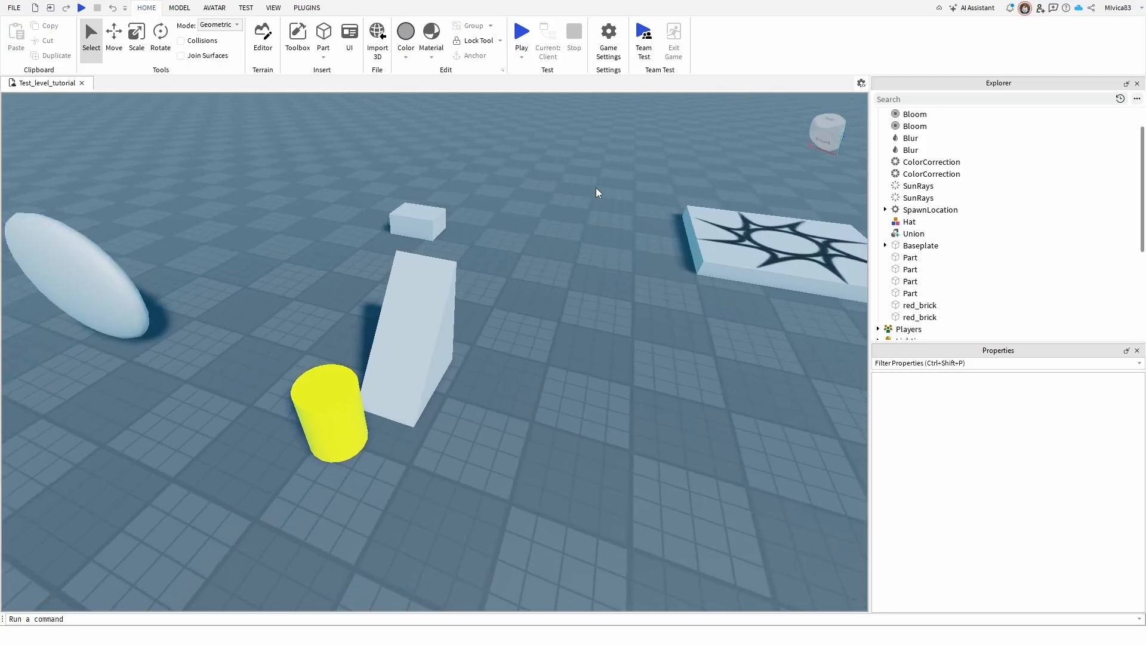
mouse_move(918, 185)
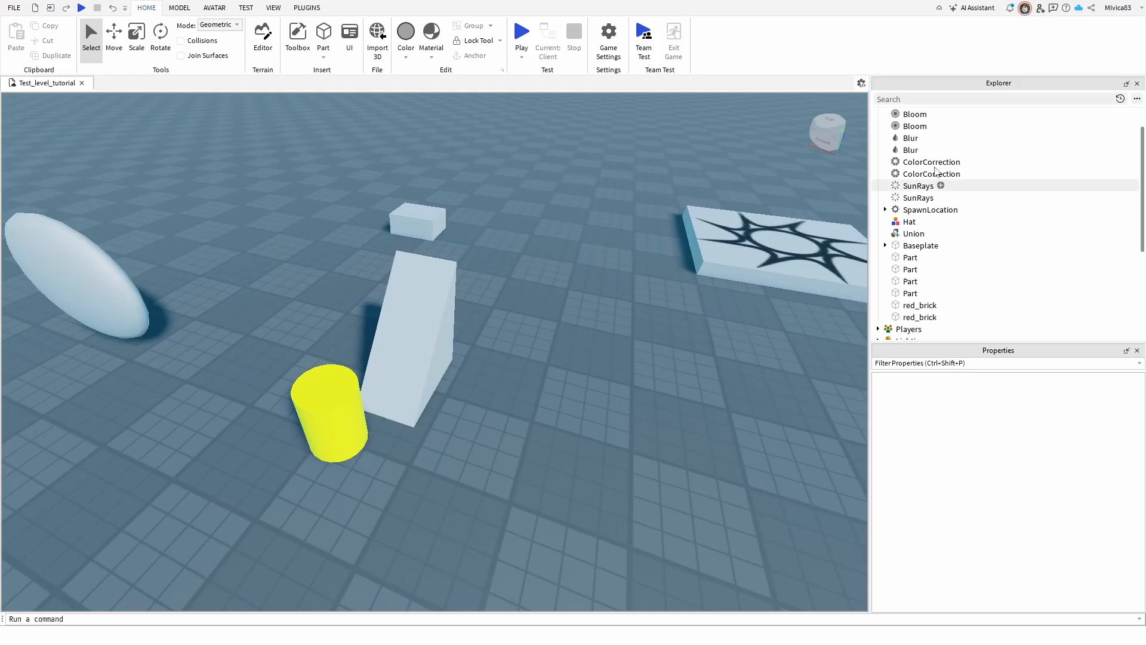
mouse_move(614, 206)
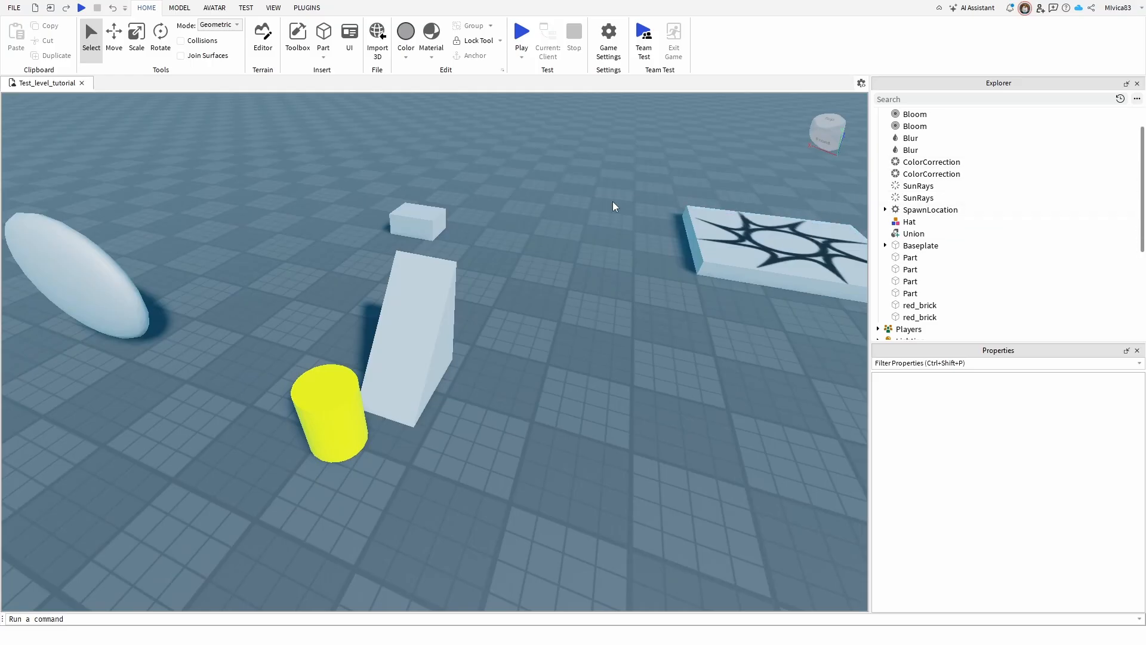
mouse_move(616, 206)
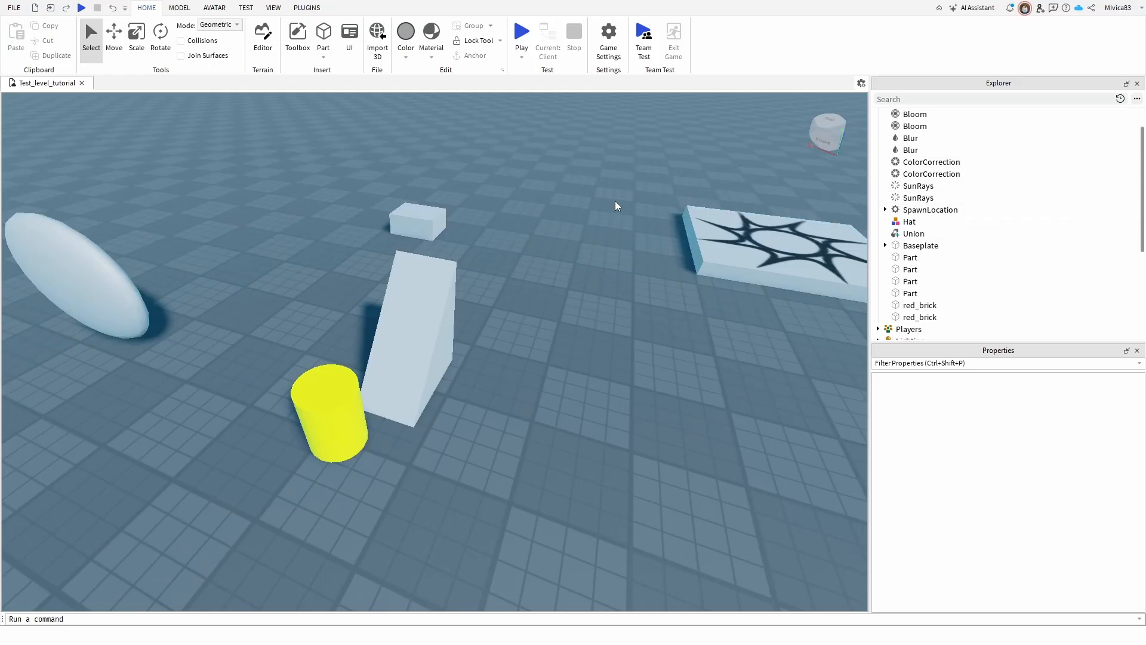
mouse_move(552, 184)
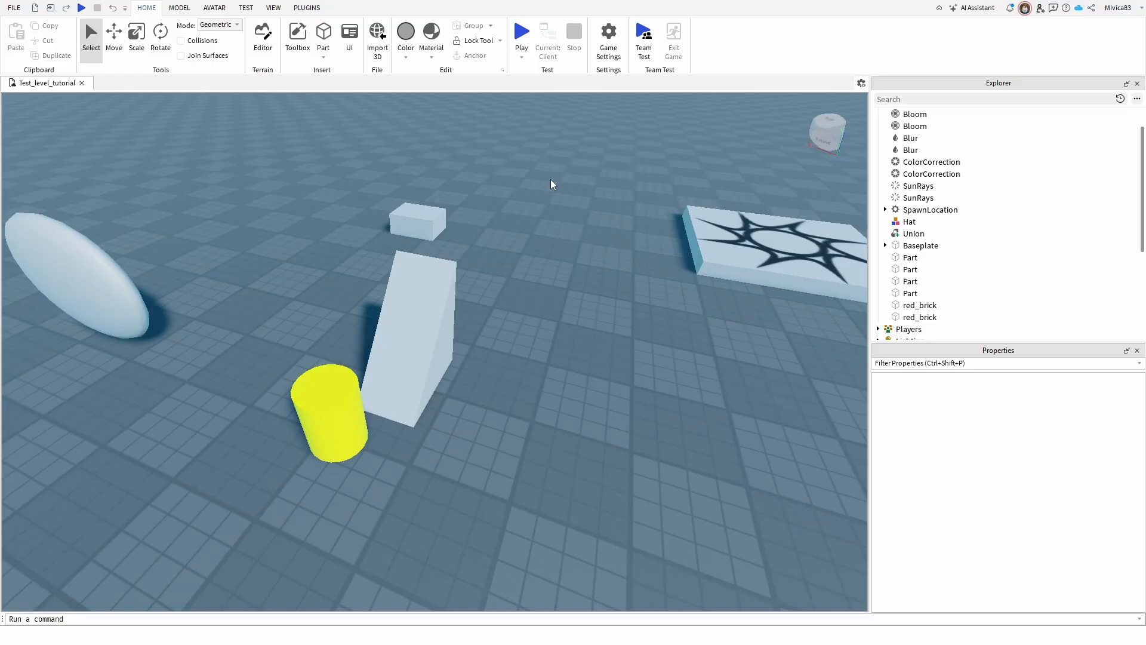
mouse_move(544, 206)
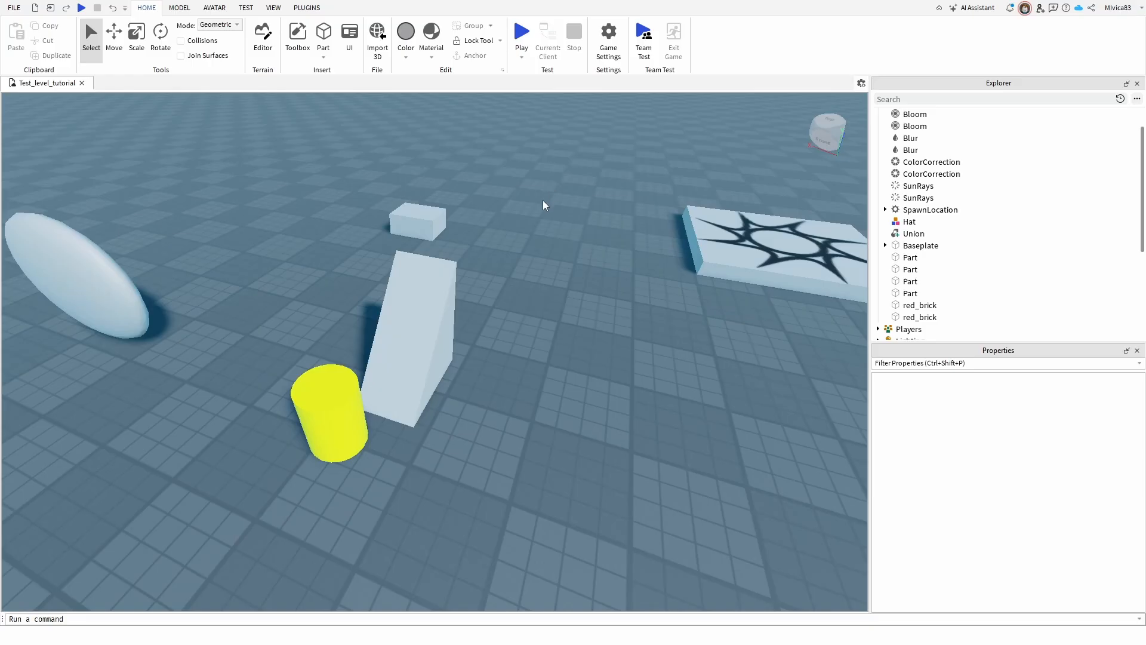